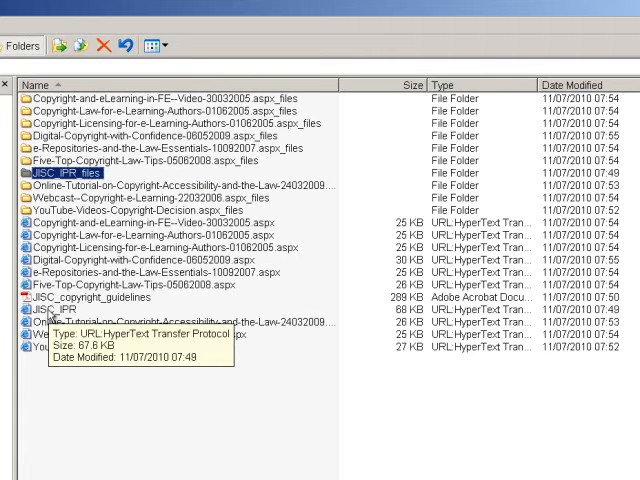
- Select the JISC_IPR_files folder together with the JISC_IPR file in Copyright
click(56, 322)
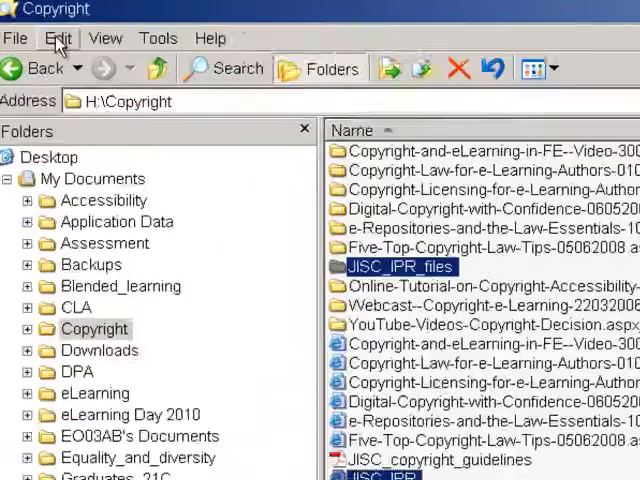
- Copy the selected JISC_IPR file and JISC_IPR_files folder via Edit and the context menu
click(58, 38)
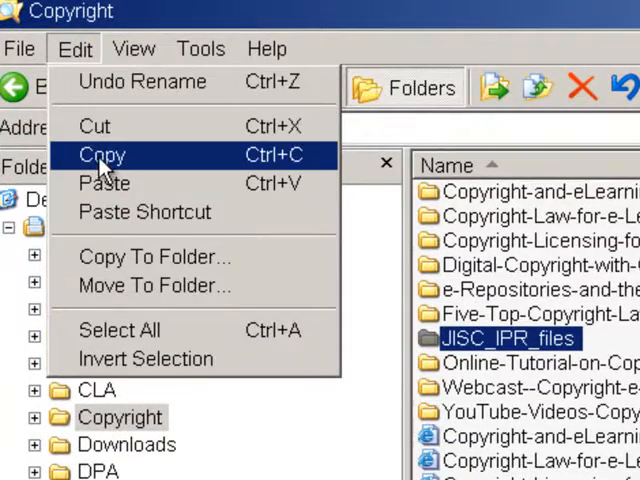
click(102, 156)
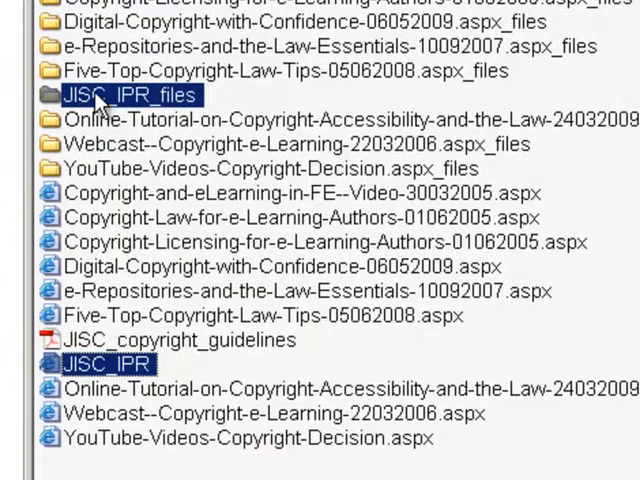
mouse_move(176, 320)
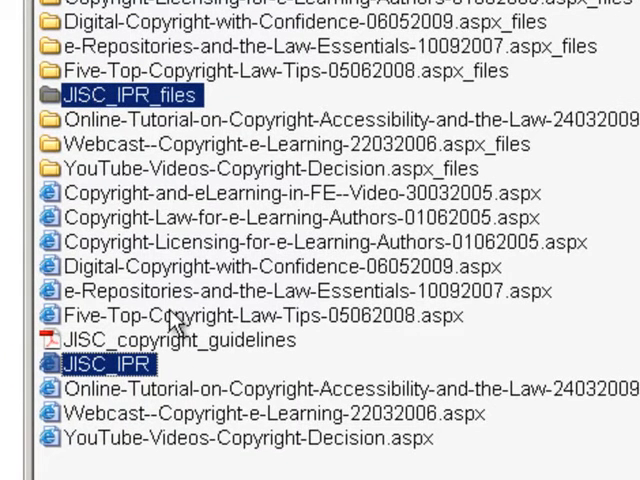
right_click(120, 96)
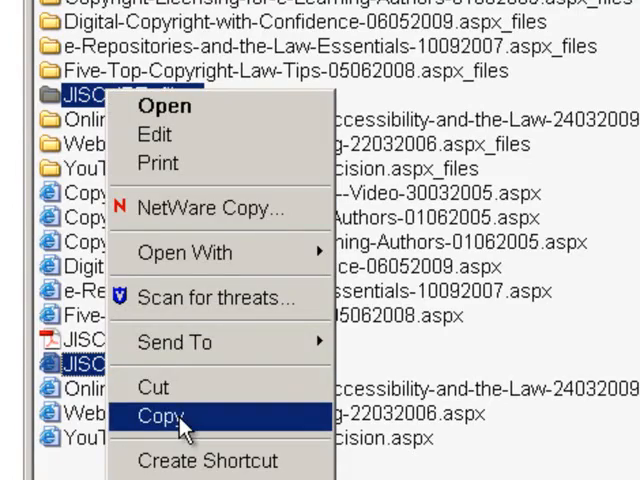
click(160, 416)
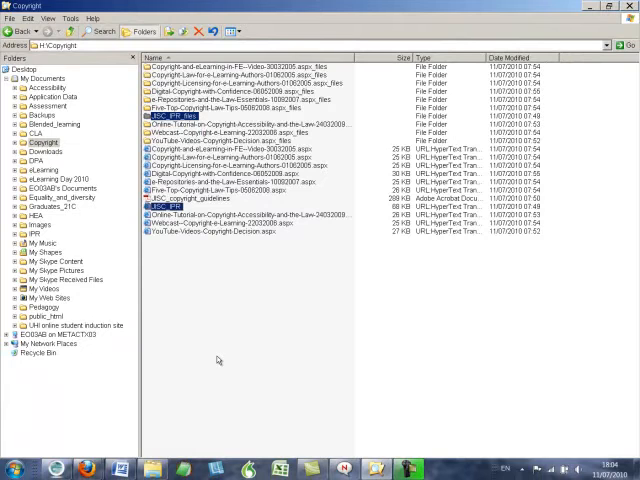
mouse_move(216, 356)
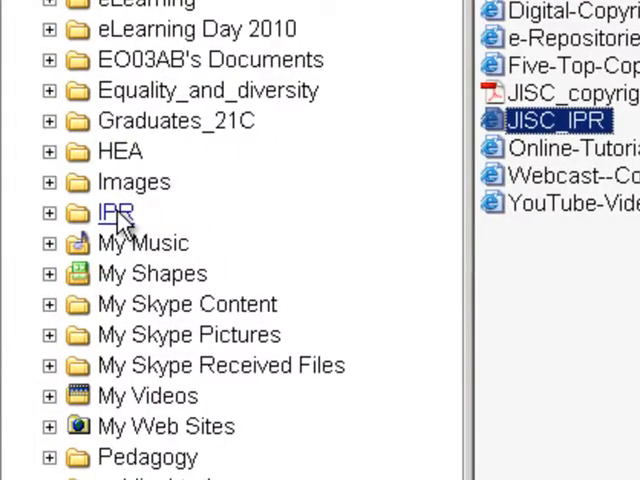
- Switch to the empty IPR folder under My Documents in the Folders tree
click(116, 212)
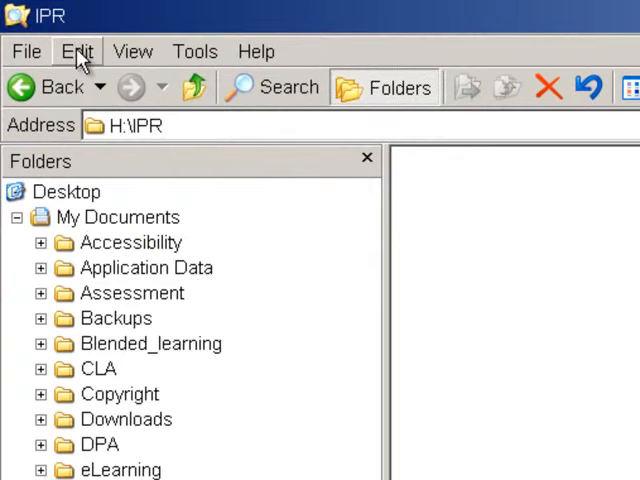
- Paste the copied JISC_IPR items into the empty IPR folder
click(76, 52)
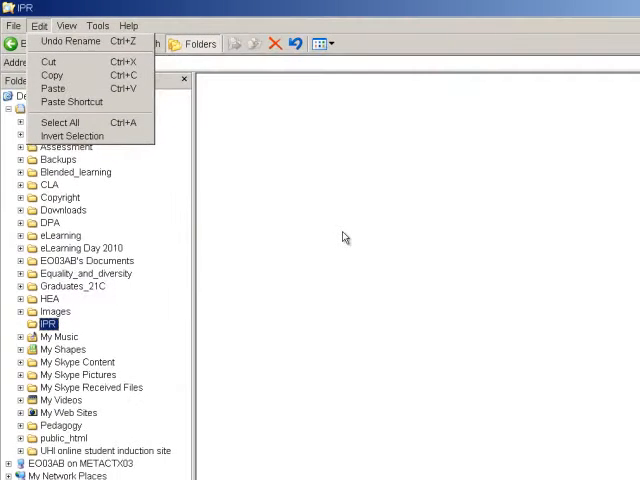
right_click(344, 236)
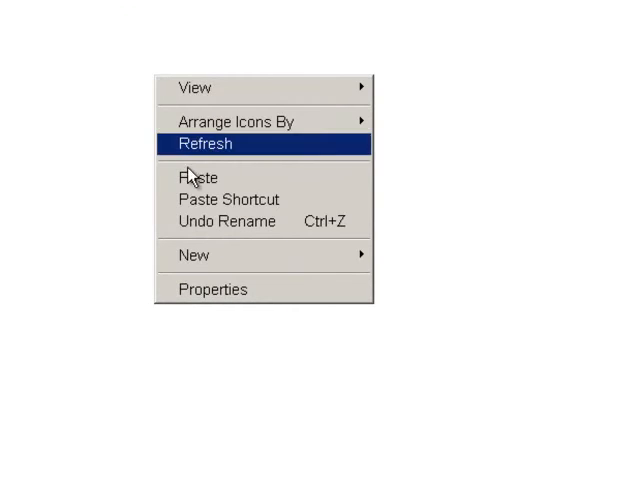
click(204, 144)
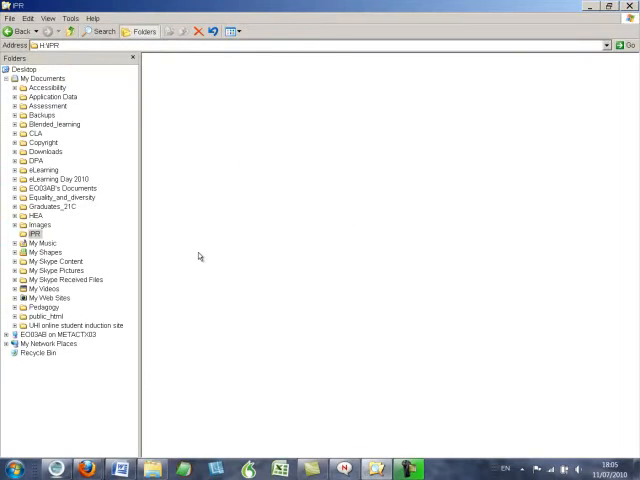